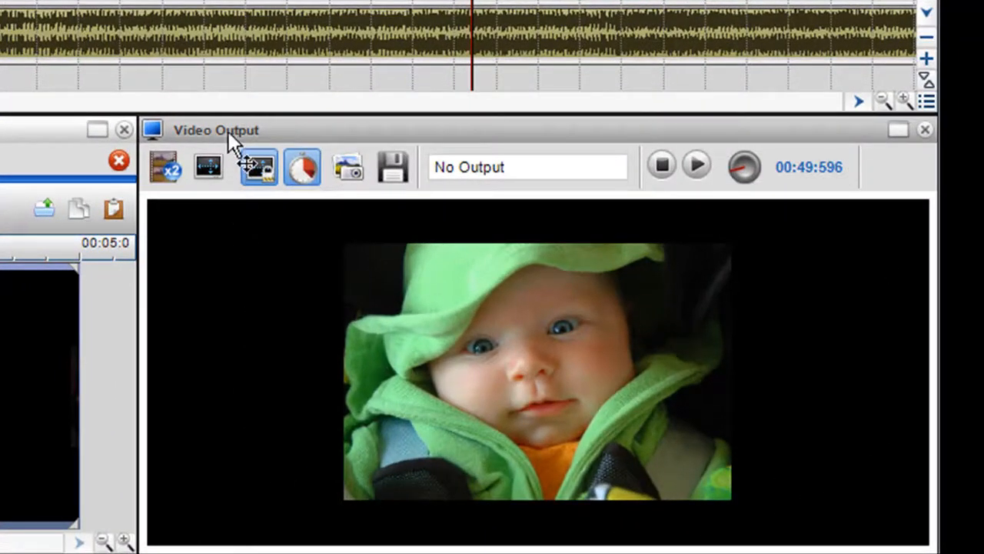
mouse_move(692, 469)
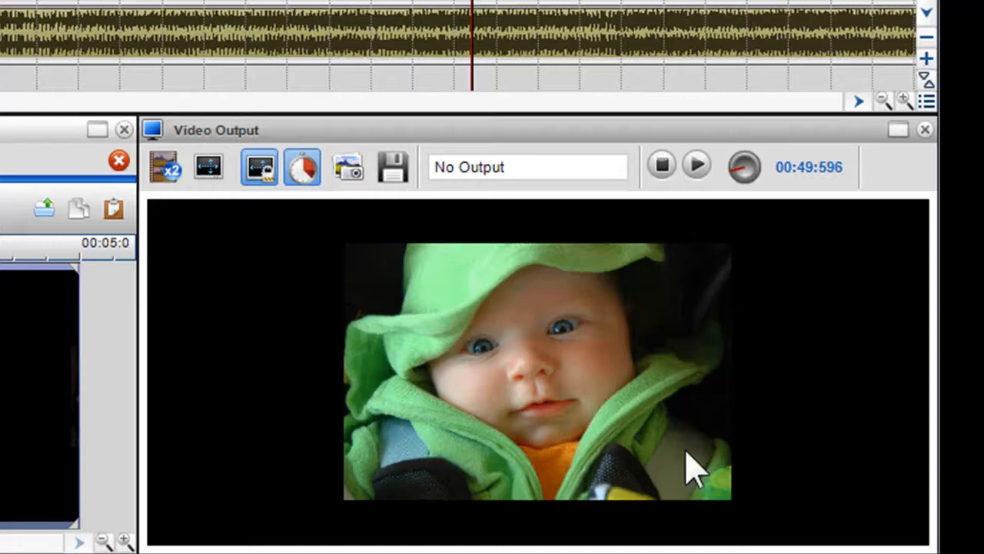
mouse_move(335, 461)
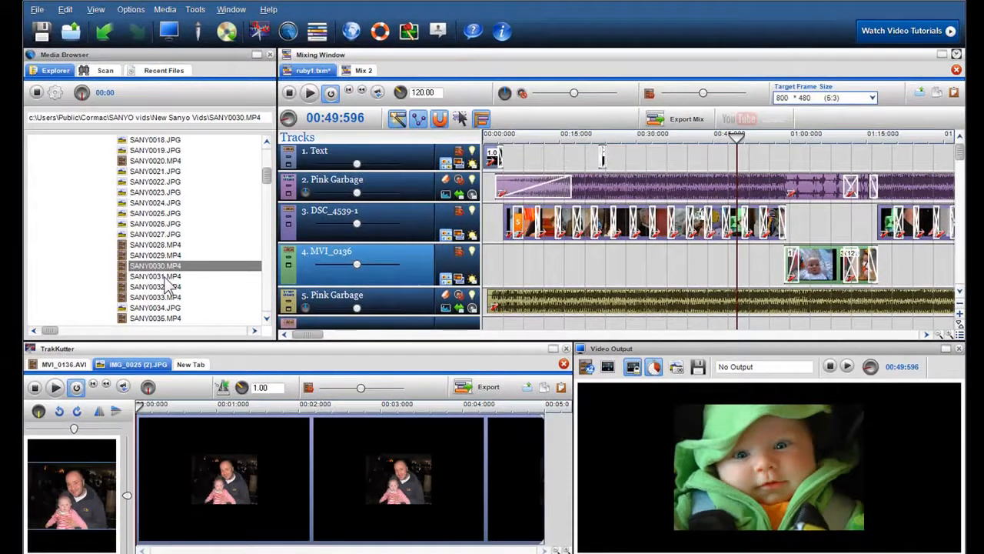
Select SANY0031.MP4, play the mix briefly and stop near 53 seconds on the woman with baby
click(155, 277)
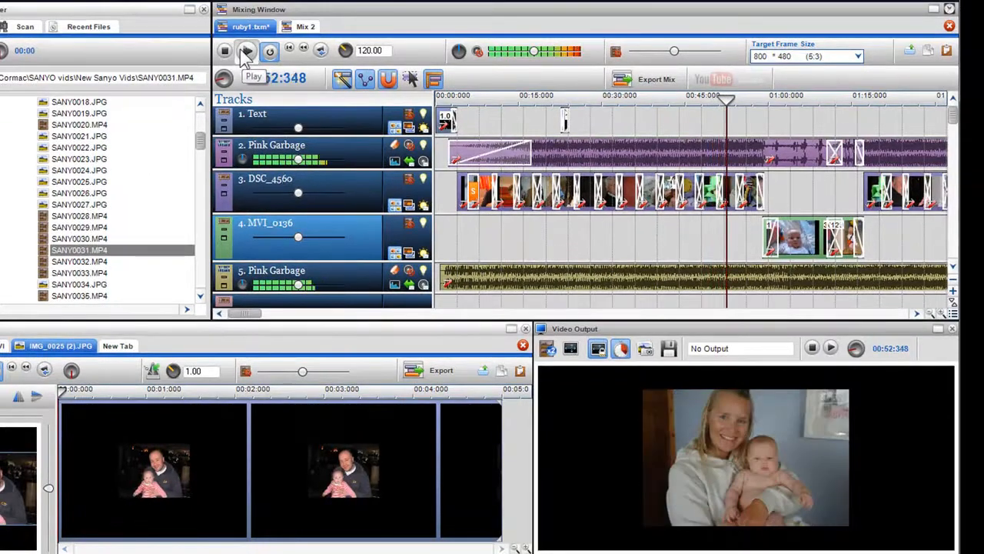
click(246, 49)
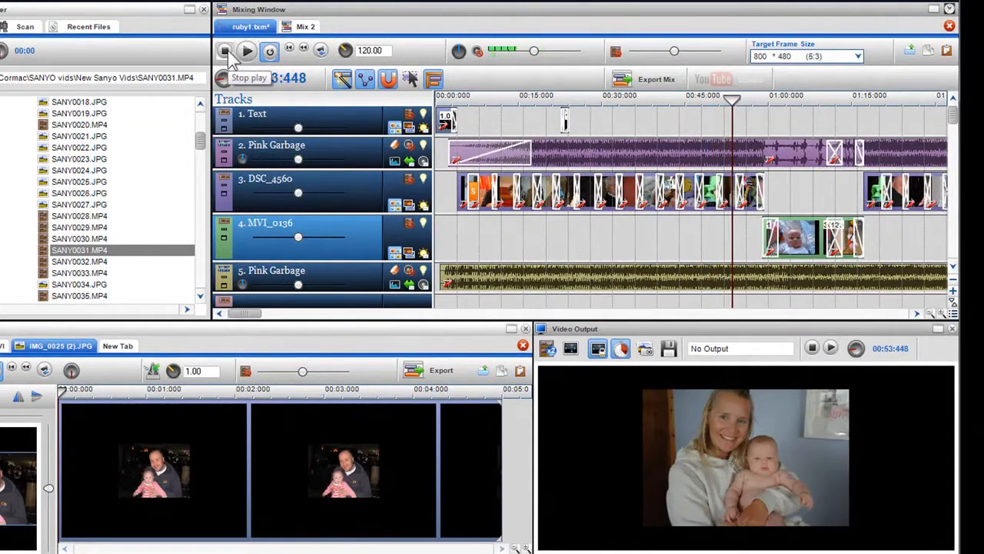
click(246, 50)
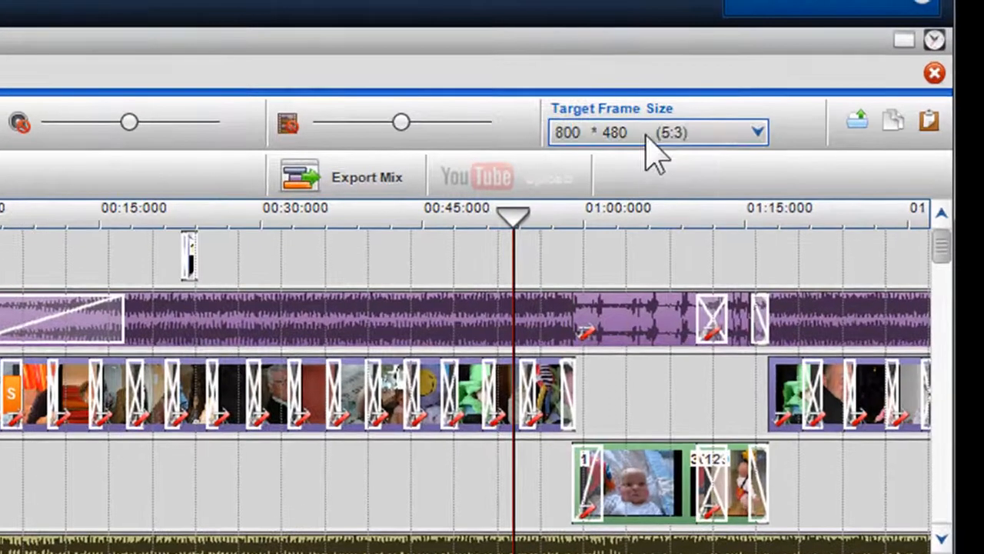
Try iPod Video and YouTube HQ frame sizes, then settle on YouTube HD 1280×720 (16:9)
click(757, 132)
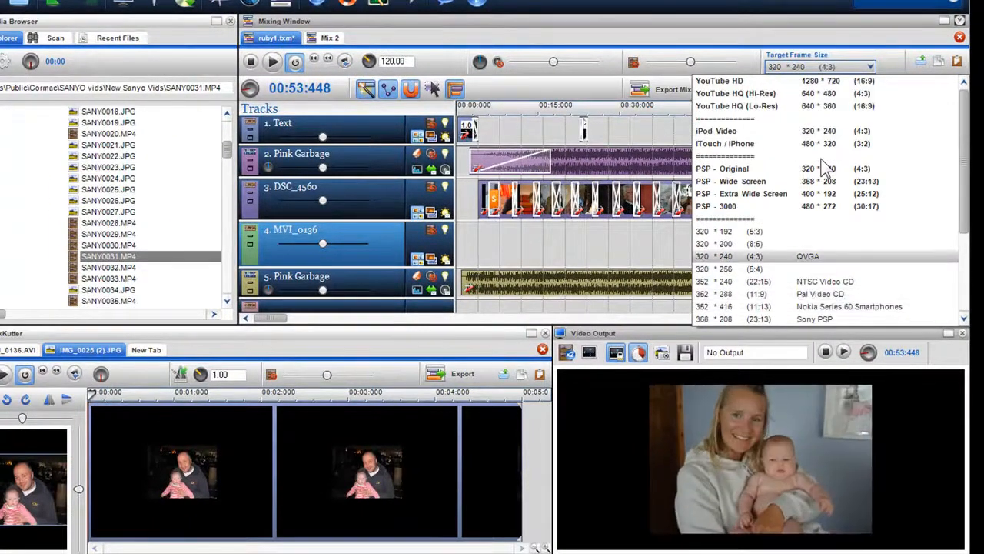
click(716, 131)
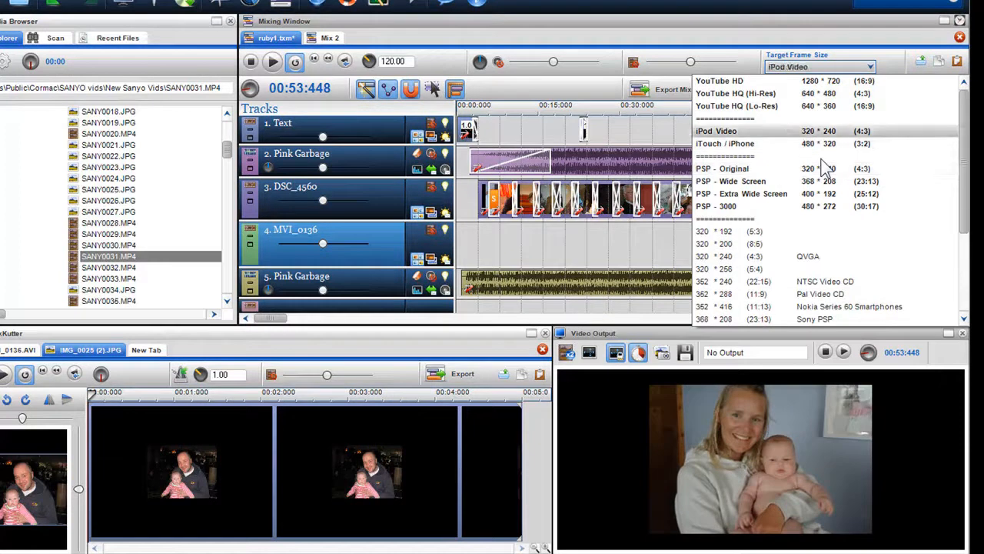
click(735, 94)
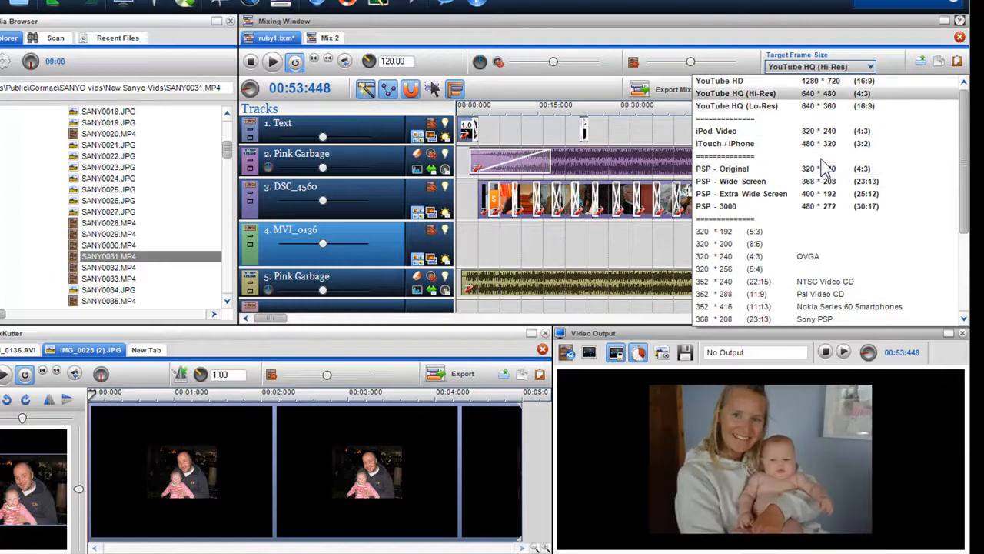
click(729, 181)
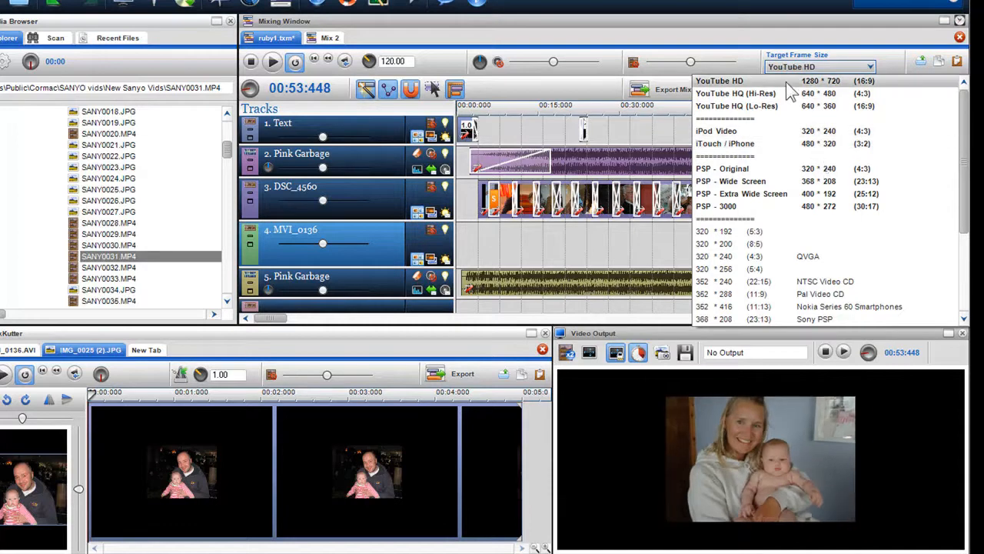
click(719, 80)
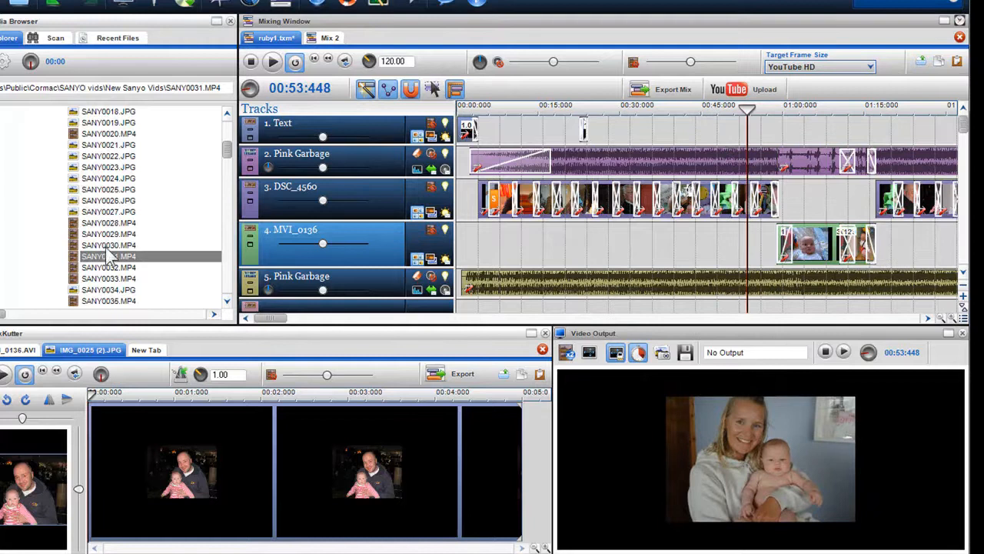
Load SANY0030.MP4 into the preview and play it from the cloudy sky through to the beach scene
click(108, 244)
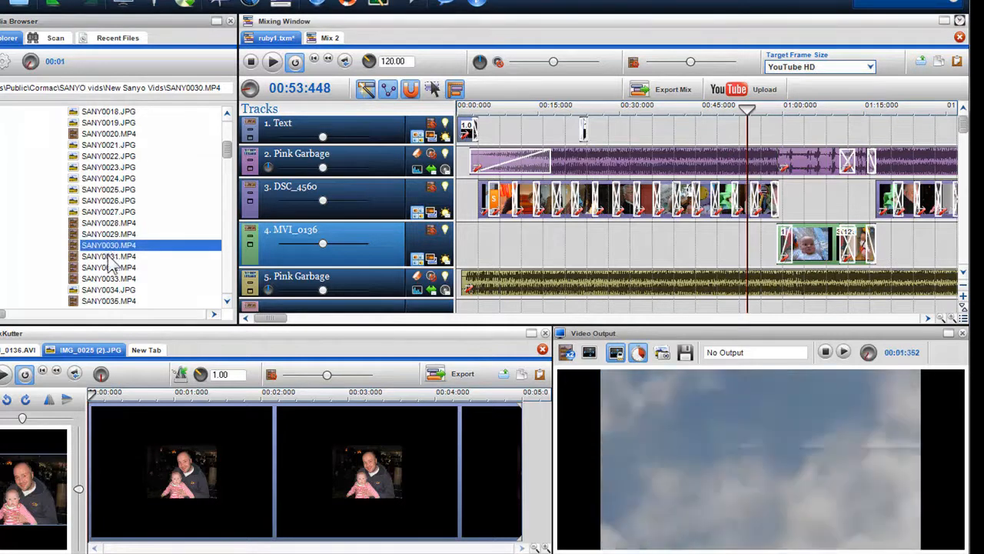
click(108, 255)
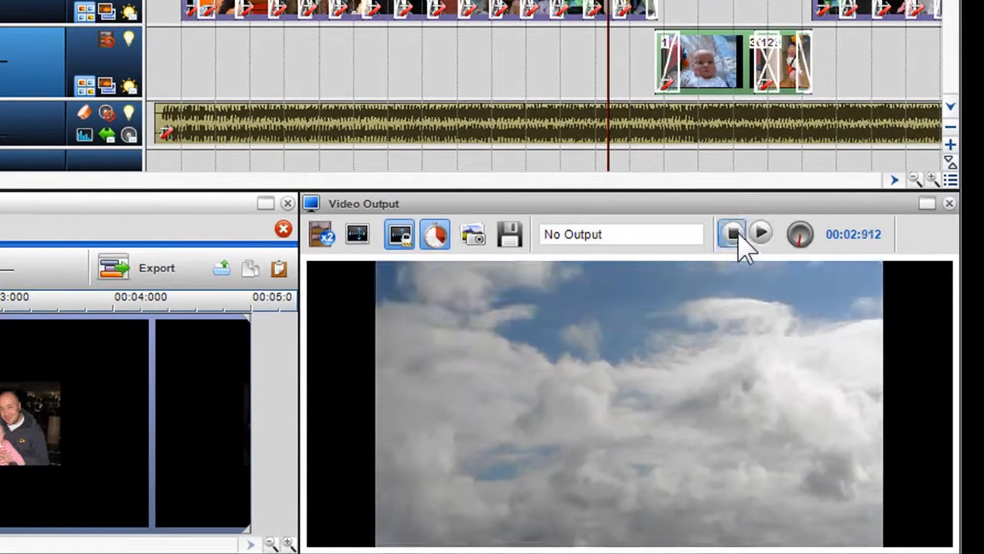
click(730, 233)
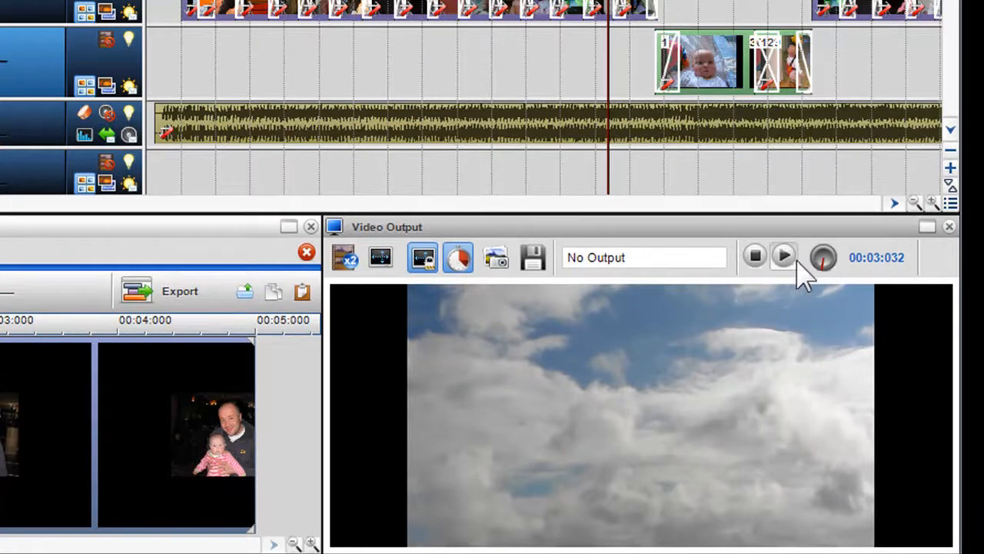
mouse_move(784, 257)
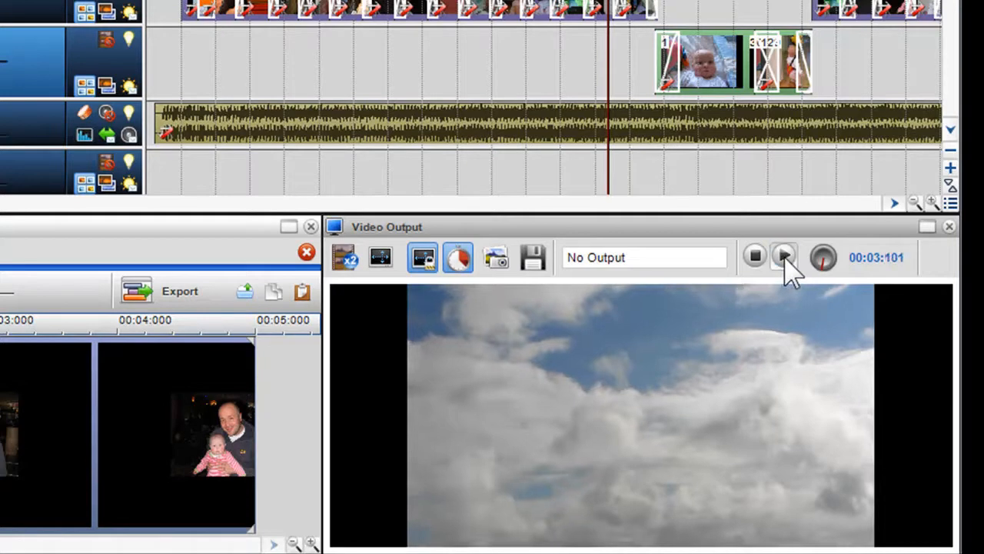
click(783, 256)
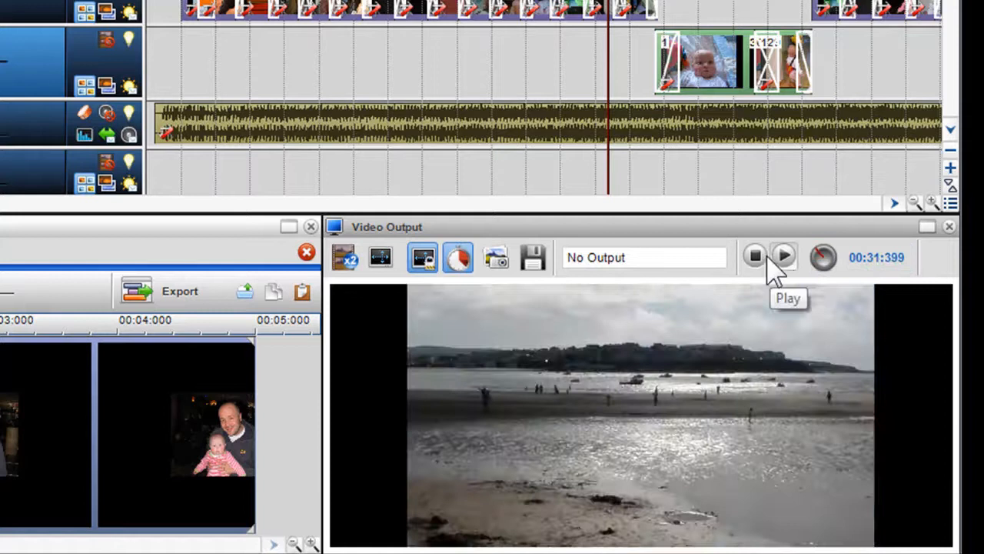
click(782, 257)
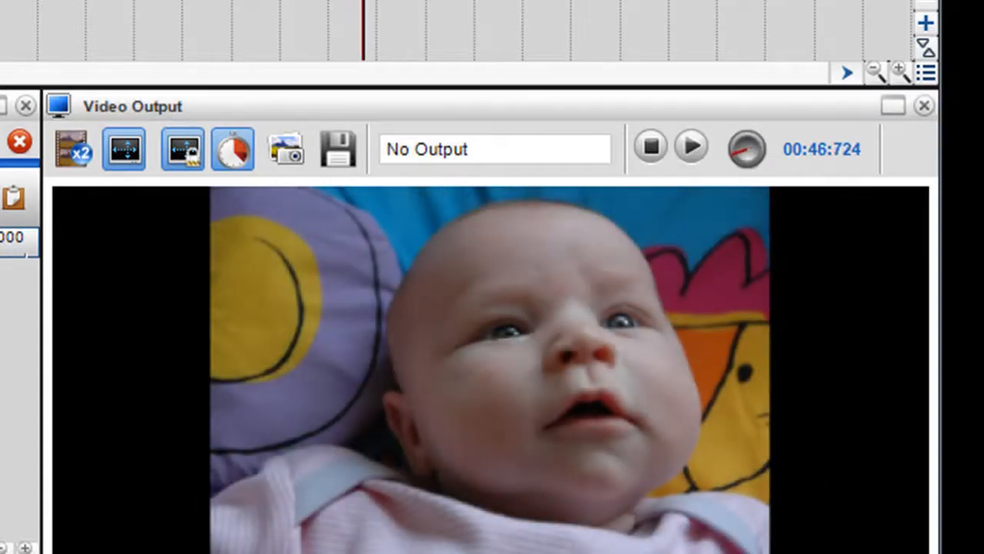
mouse_move(73, 149)
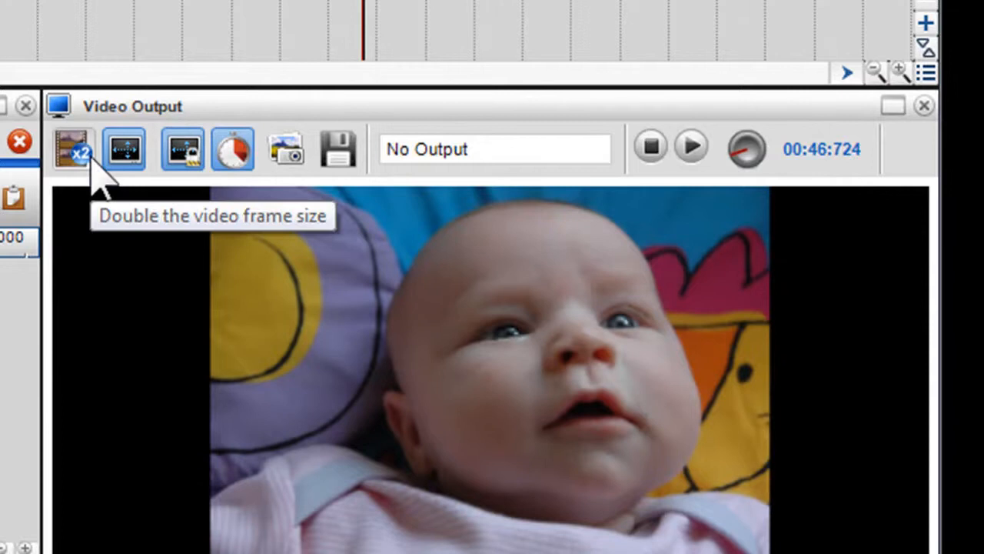
Double the preview size, stretch the frame to fill the window, and begin saving a snapshot
click(123, 147)
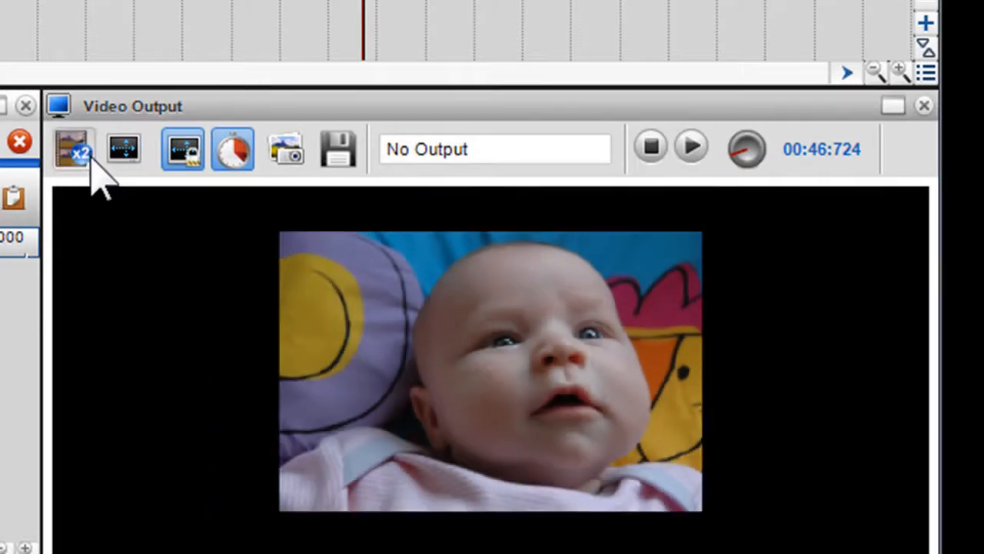
click(123, 147)
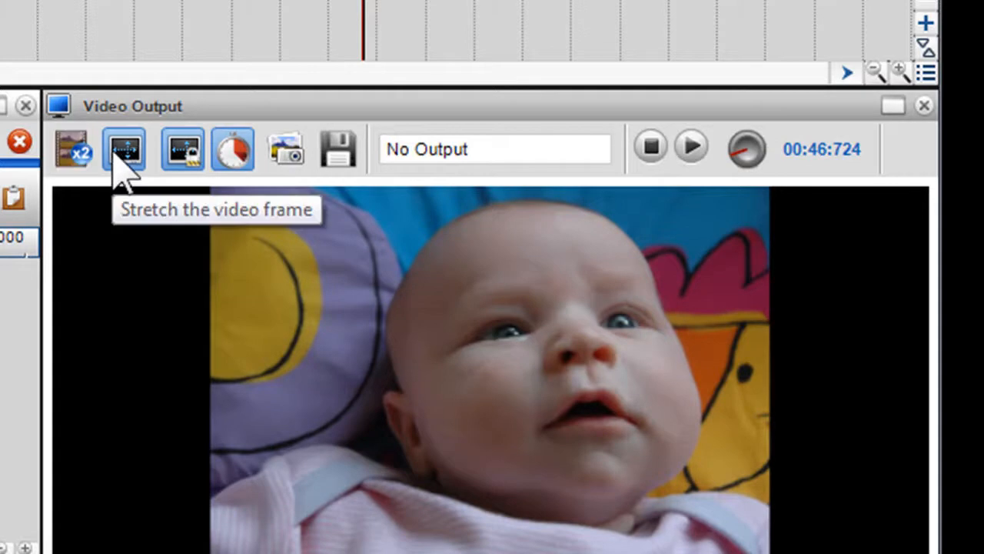
mouse_move(136, 172)
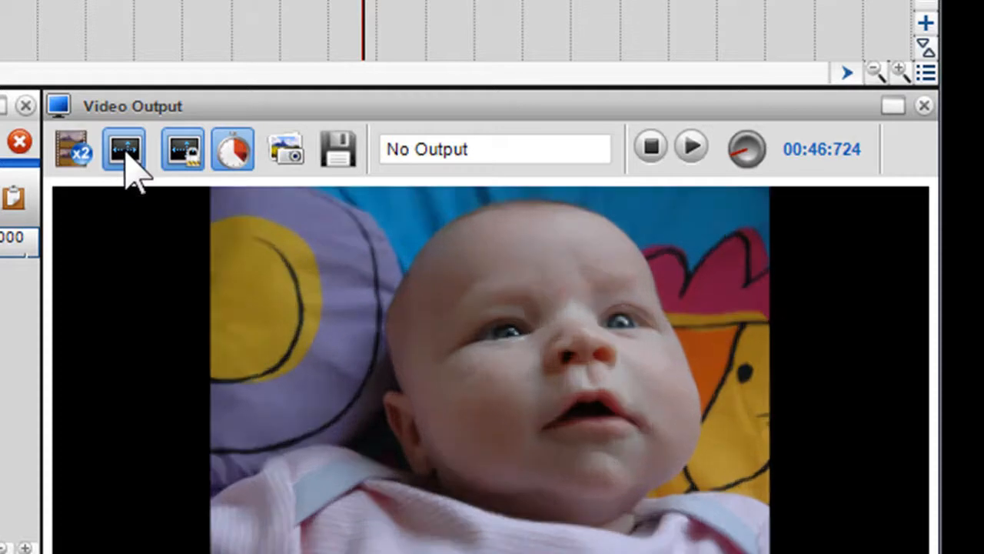
mouse_move(197, 166)
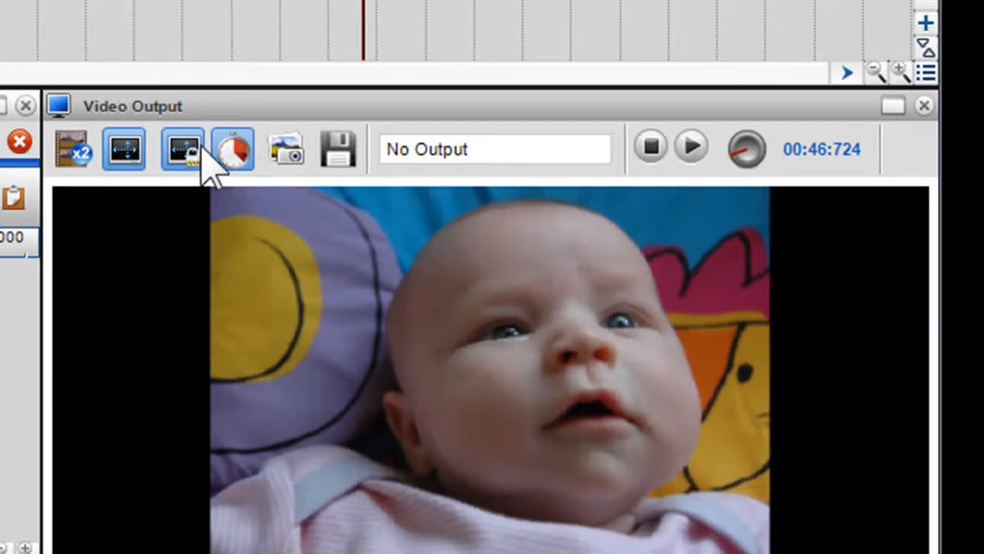
mouse_move(244, 161)
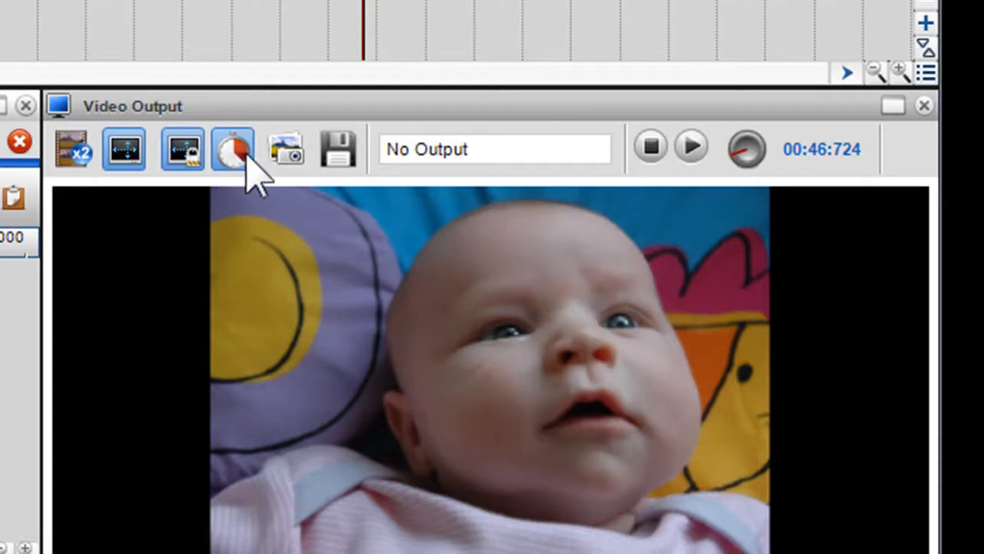
mouse_move(232, 148)
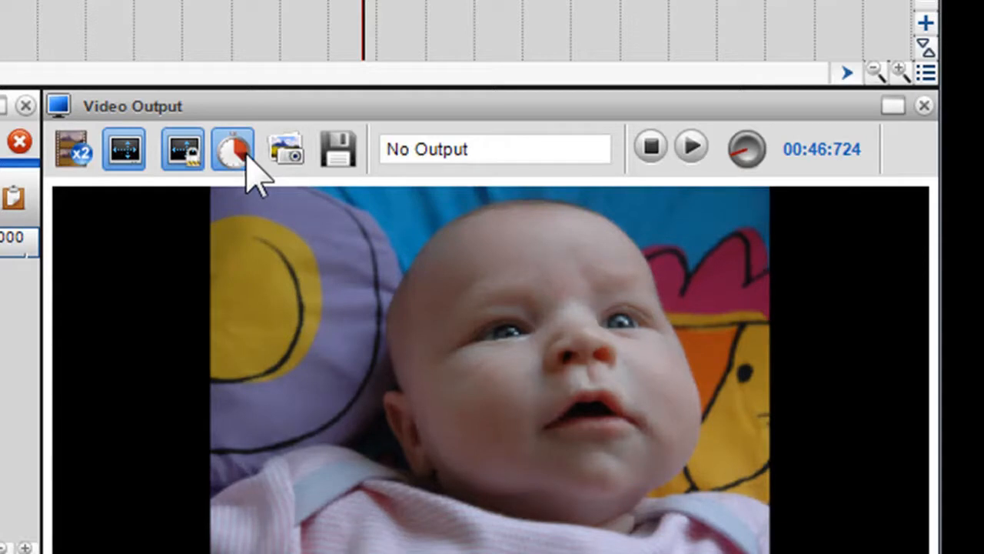
mouse_move(289, 157)
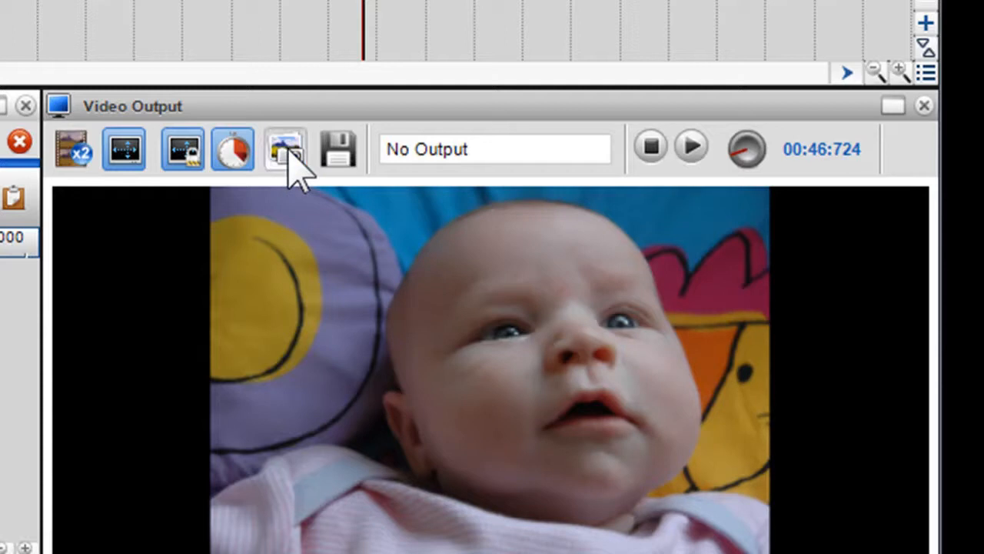
mouse_move(338, 153)
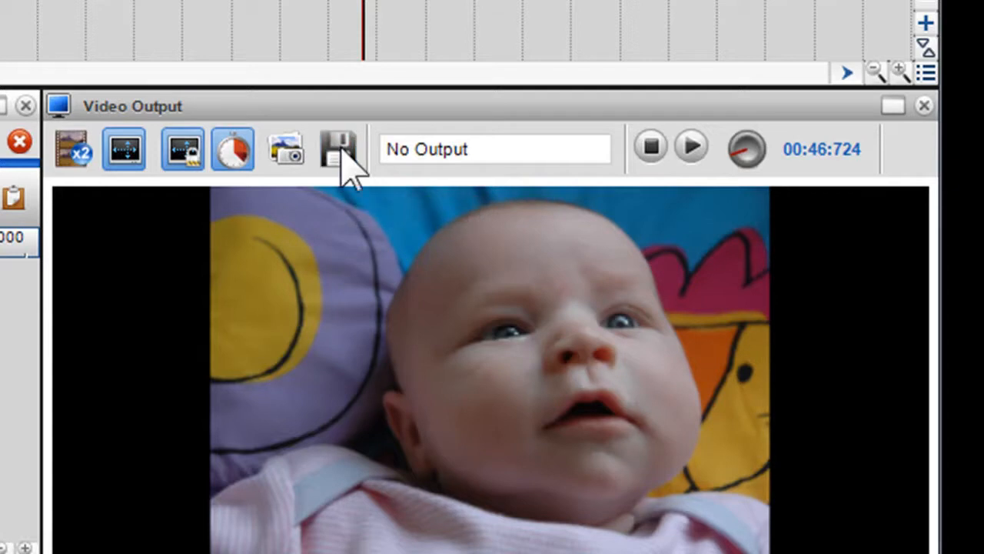
click(332, 147)
text(b)
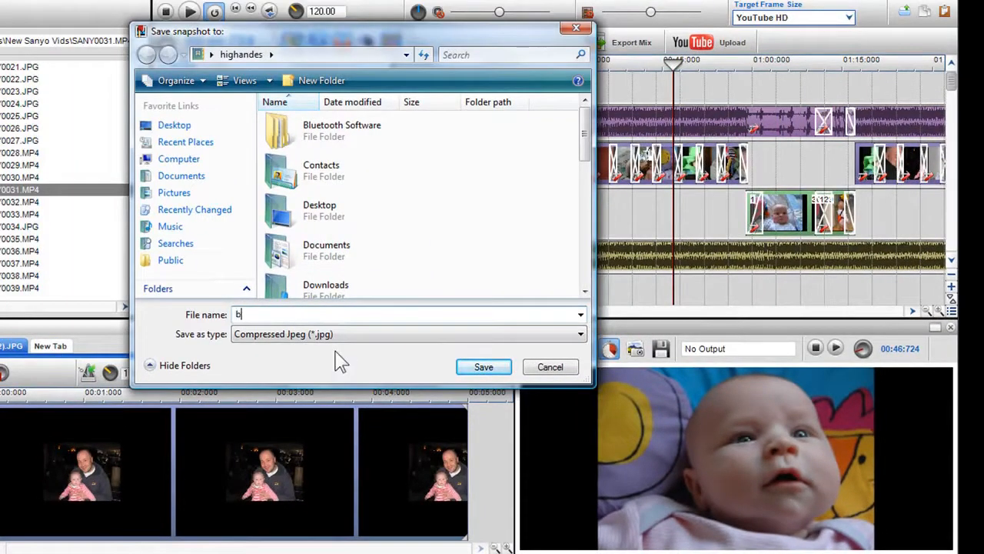
Save the current baby close-up frame as a Compressed Jpeg snapshot named 'baby'
text(aby)
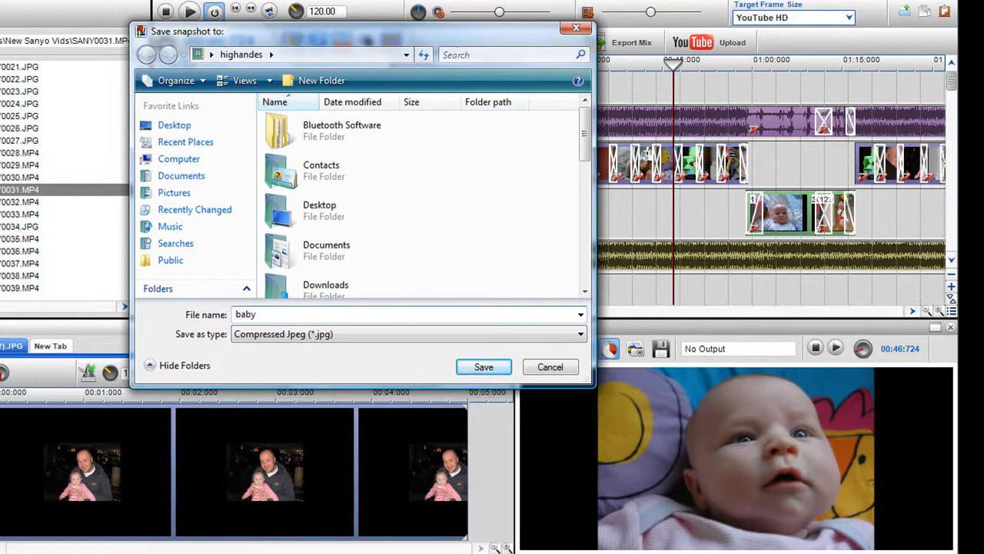
click(483, 365)
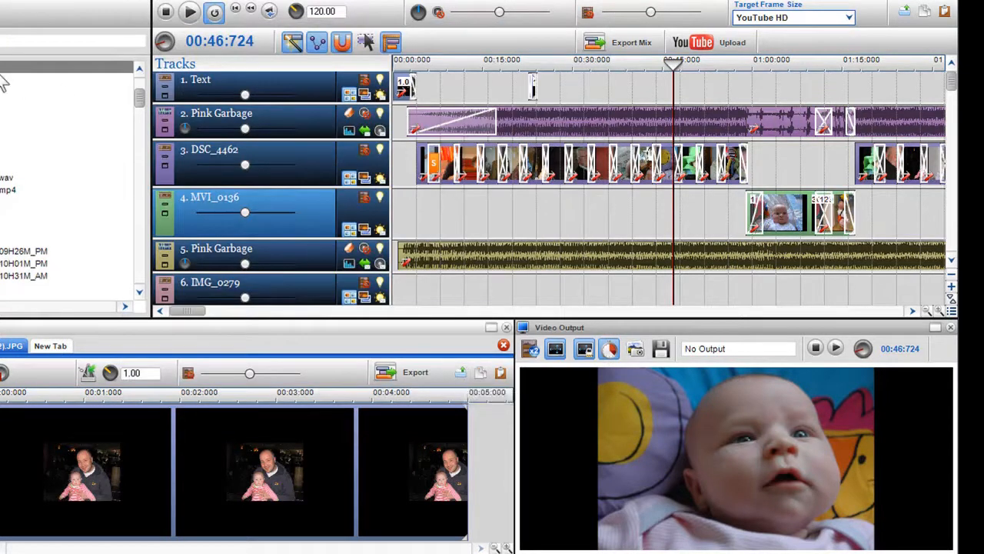
mouse_move(585, 347)
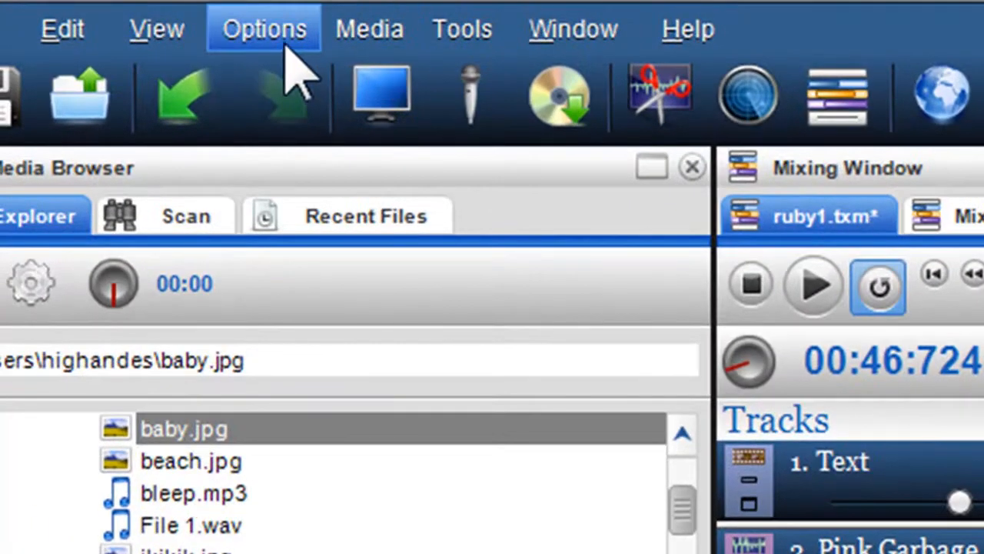
In Mixer Configuration set video mixing engine performance to Low Performance and confirm
click(265, 28)
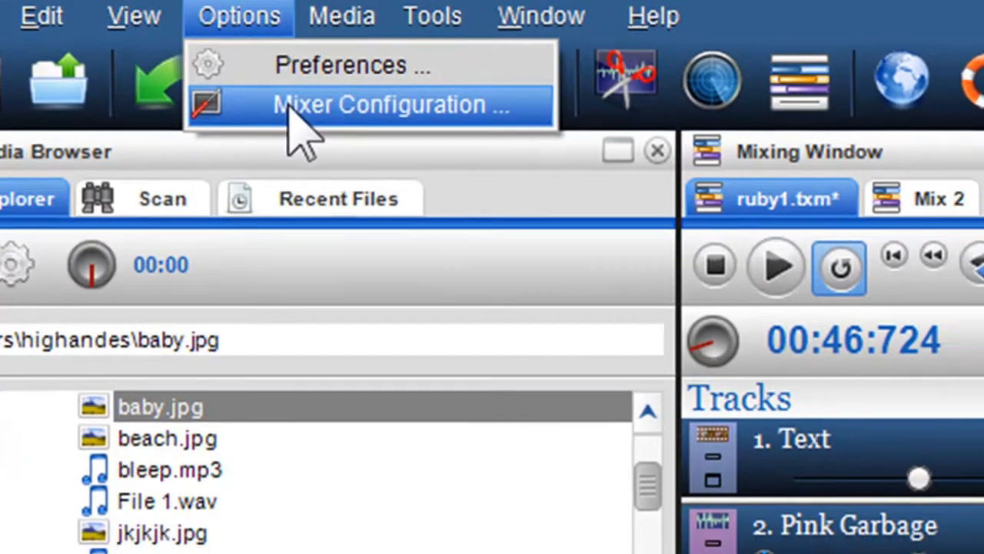
click(382, 105)
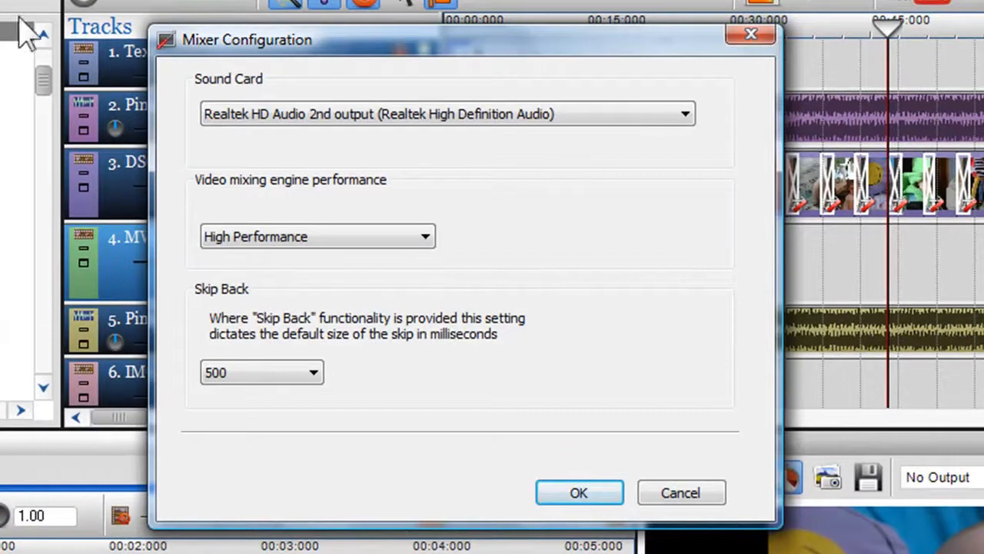
mouse_move(342, 215)
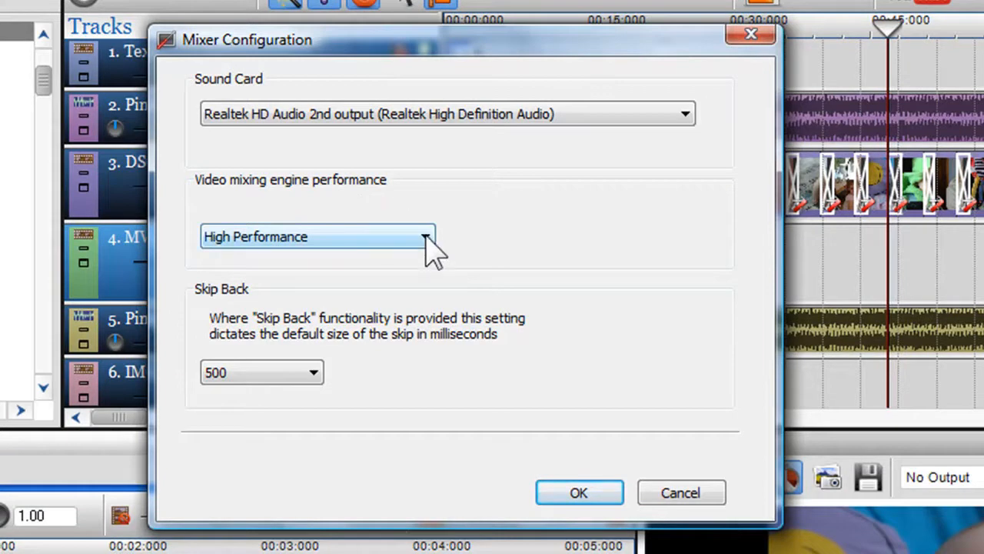
click(424, 237)
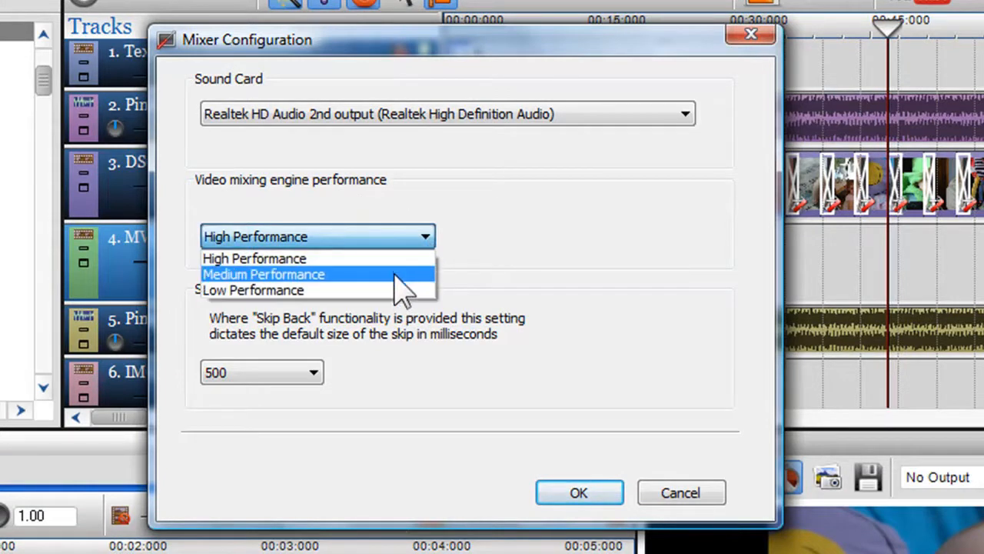
click(252, 289)
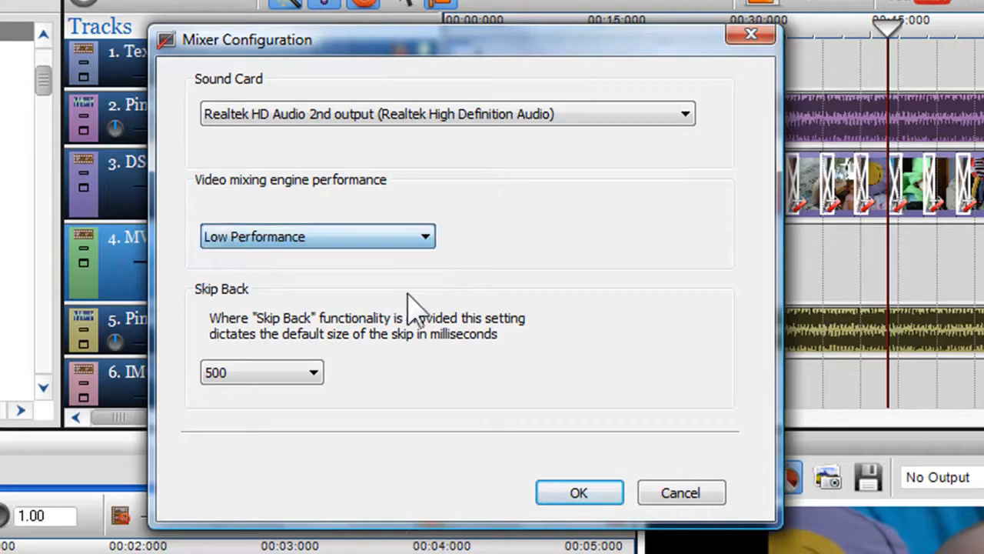
click(578, 492)
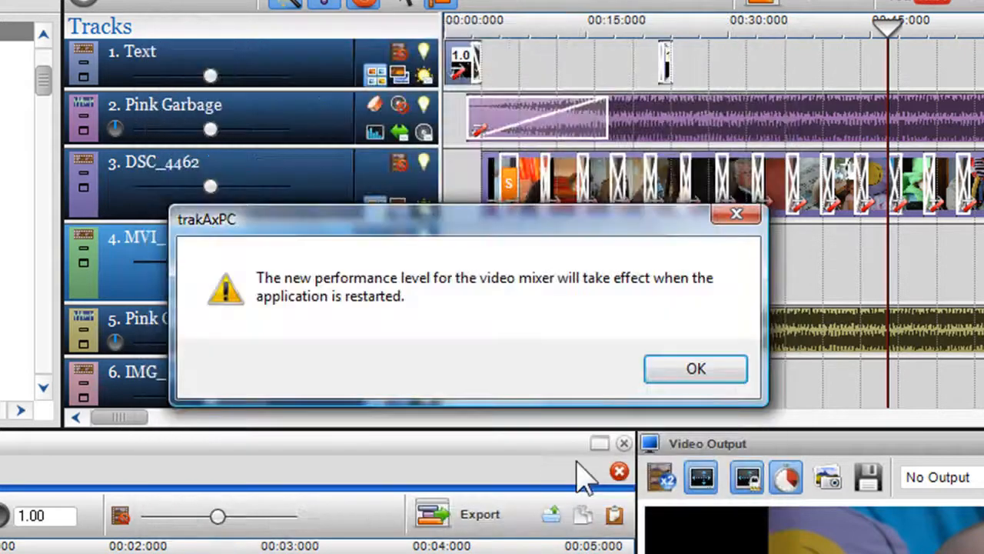